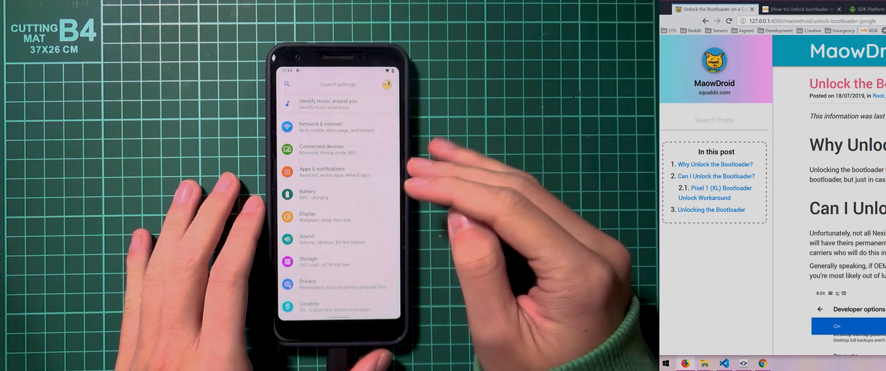
Scroll Settings, confirm the device PIN, and enter the System settings
scroll(down, 3)
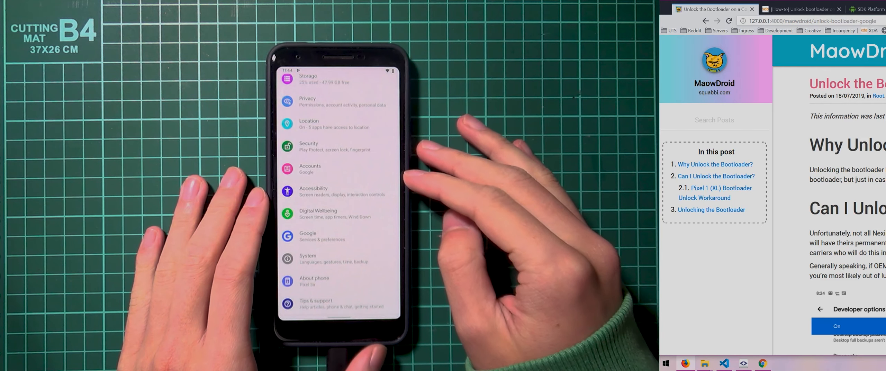
click(314, 278)
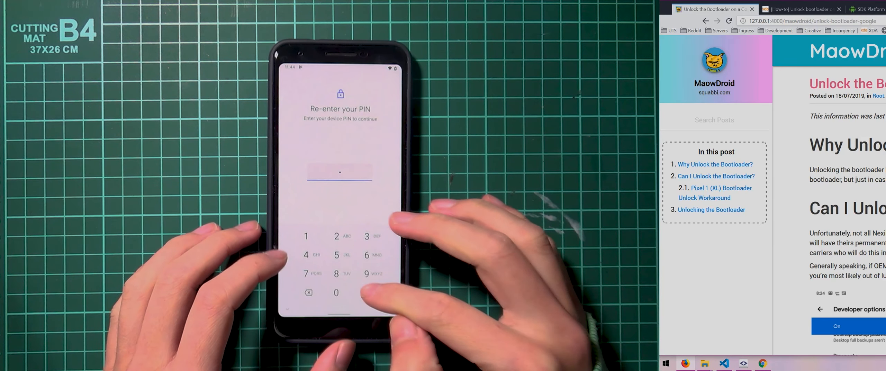
click(368, 292)
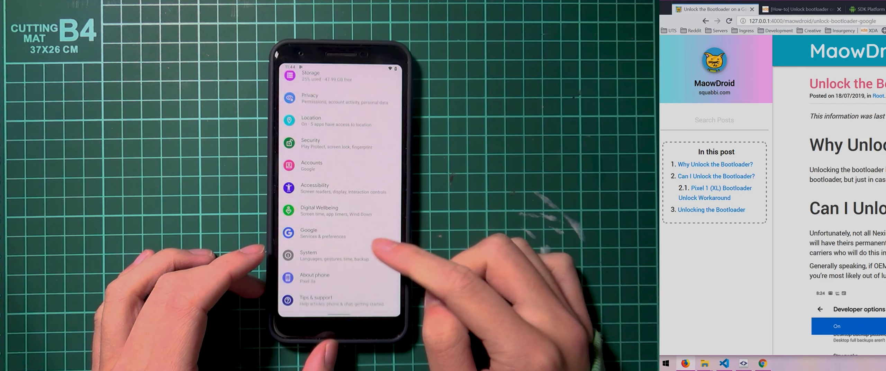
click(309, 255)
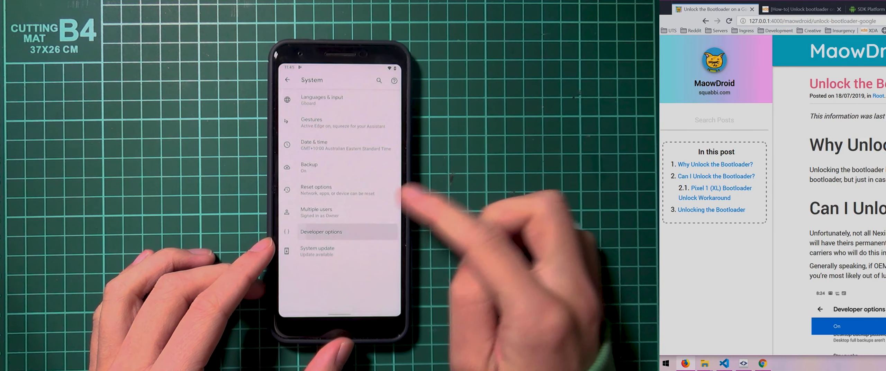
Enter Developer options and switch on the OEM unlocking toggle
click(321, 232)
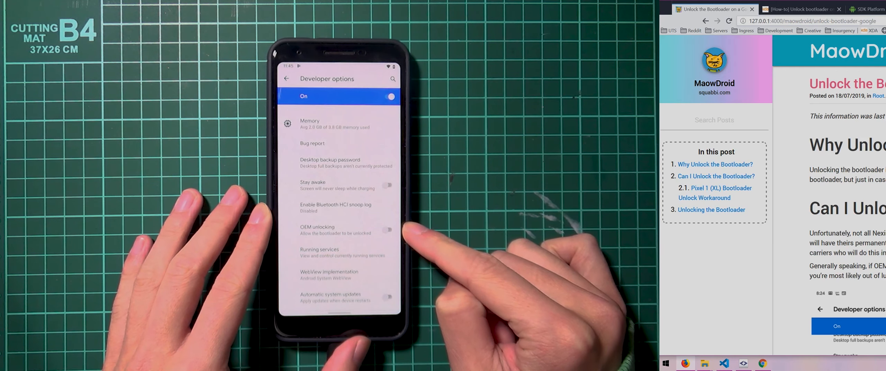
click(388, 230)
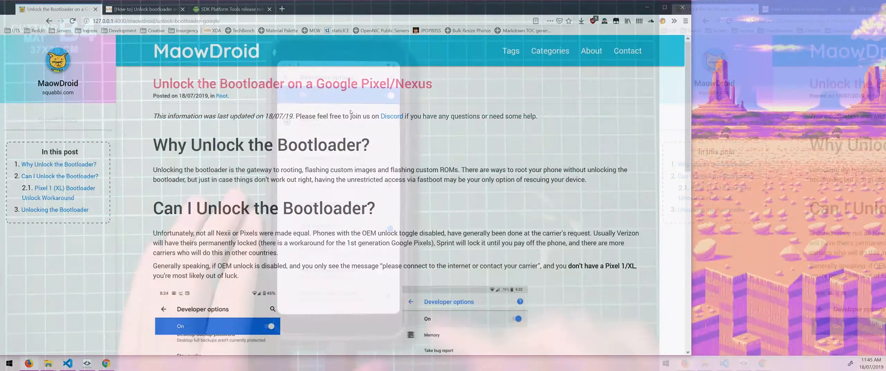
Scroll the blog post to the carrier-disabled OEM unlocking screenshots
scroll(down, 3)
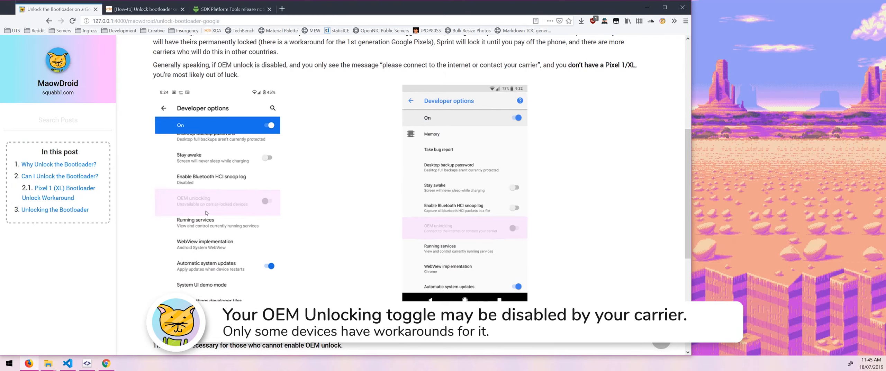
mouse_move(189, 208)
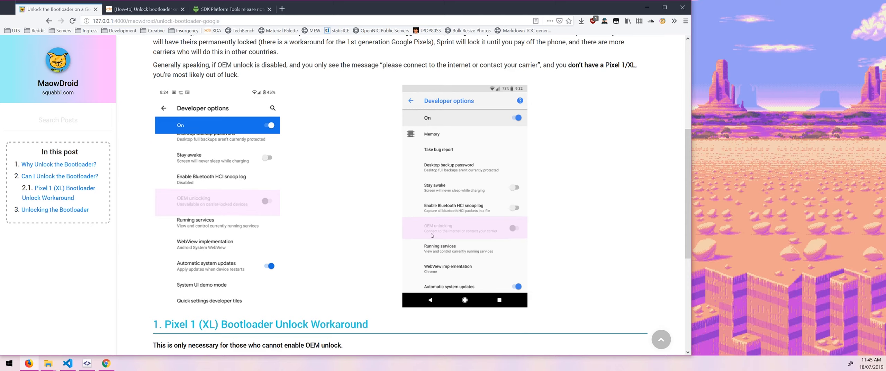
mouse_move(430, 235)
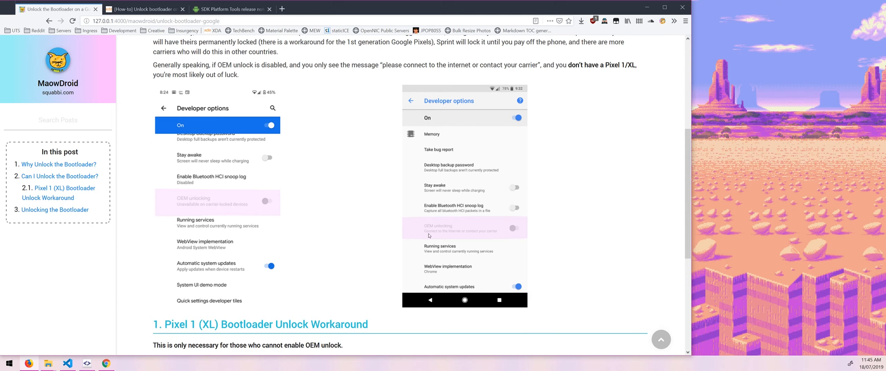
mouse_move(461, 237)
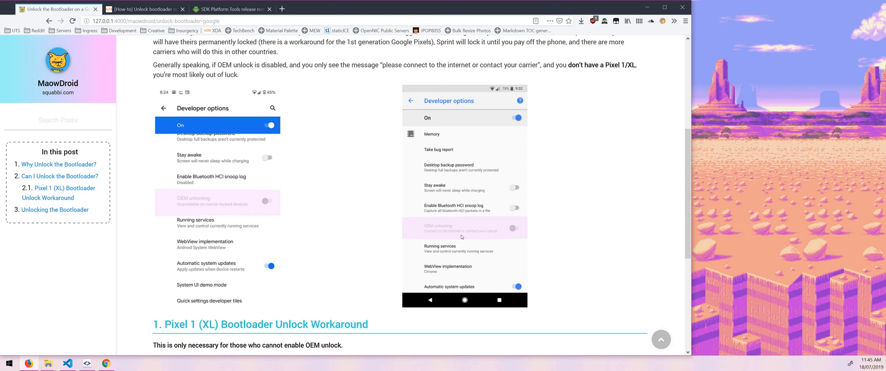
mouse_move(459, 121)
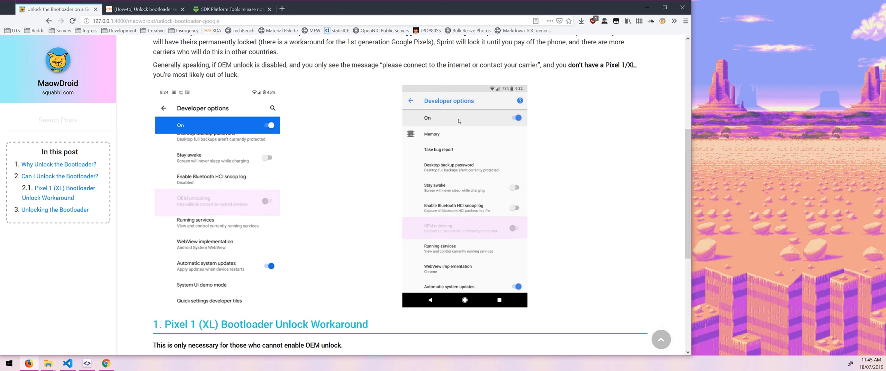
mouse_move(425, 222)
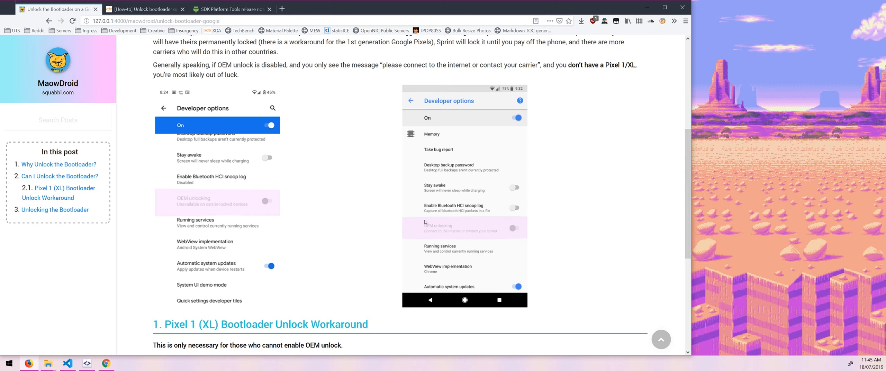
mouse_move(495, 231)
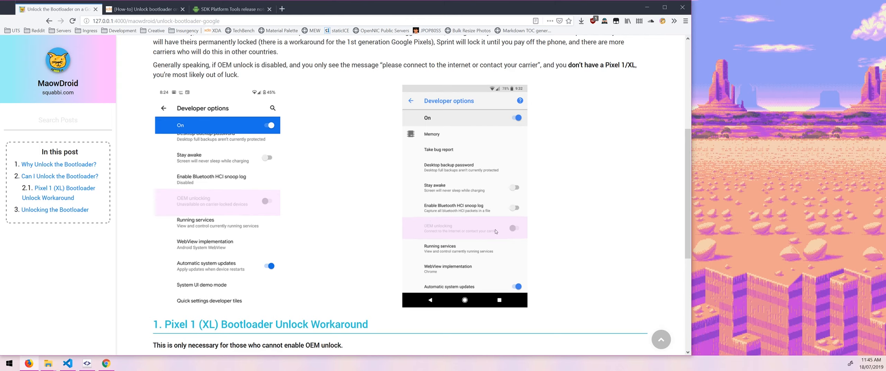
mouse_move(436, 232)
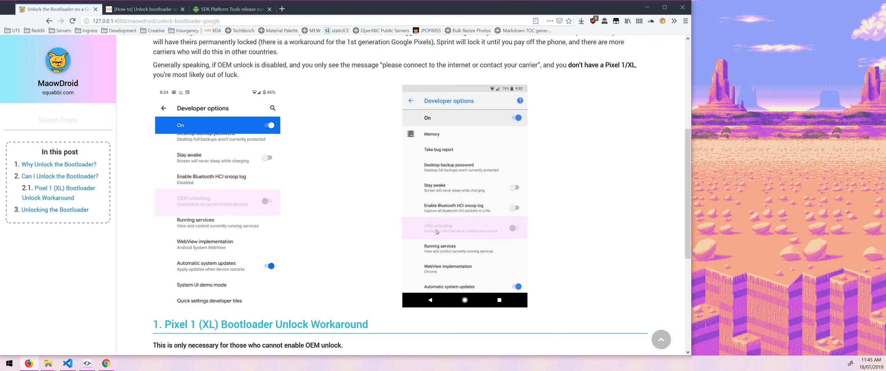
mouse_move(467, 226)
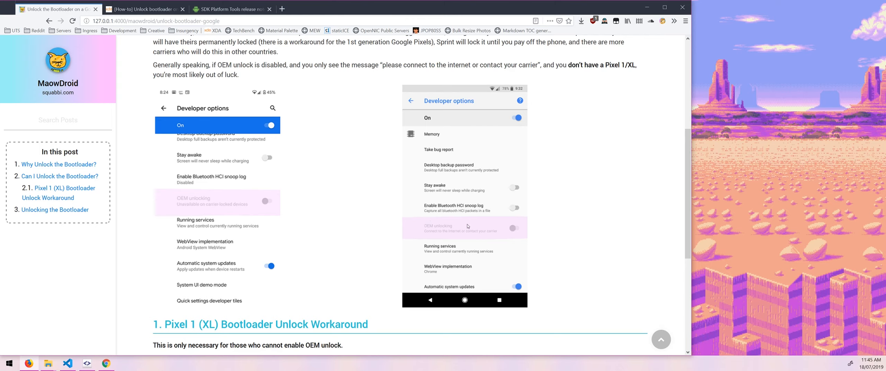
mouse_move(468, 213)
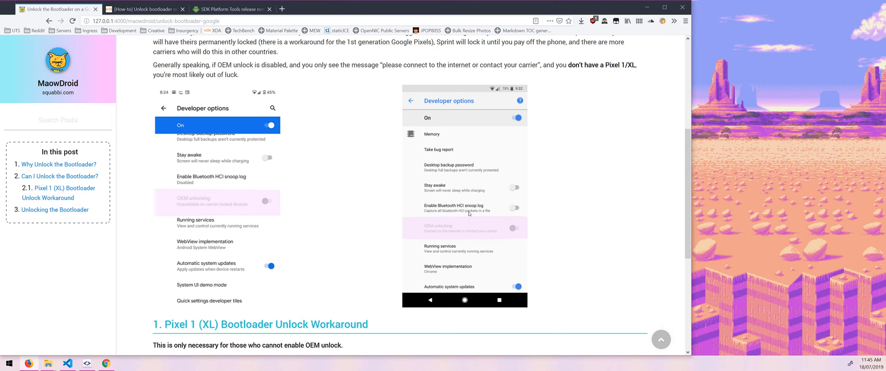
mouse_move(467, 220)
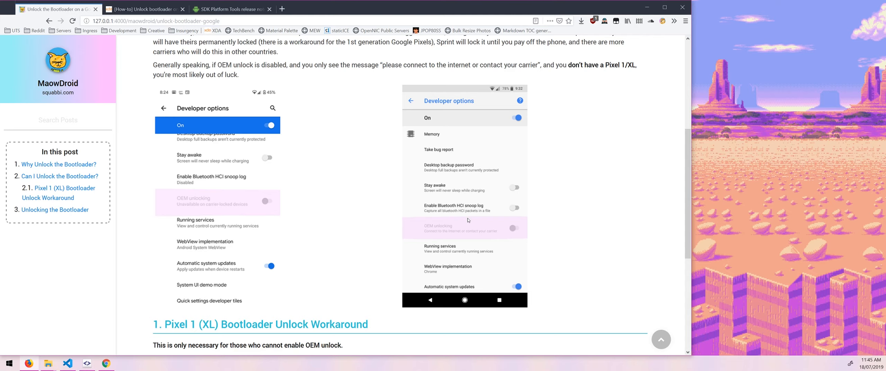
scroll(down, 3)
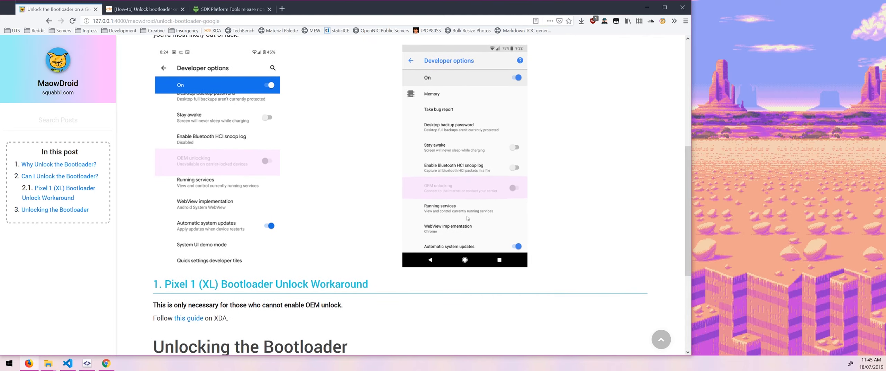
mouse_move(389, 242)
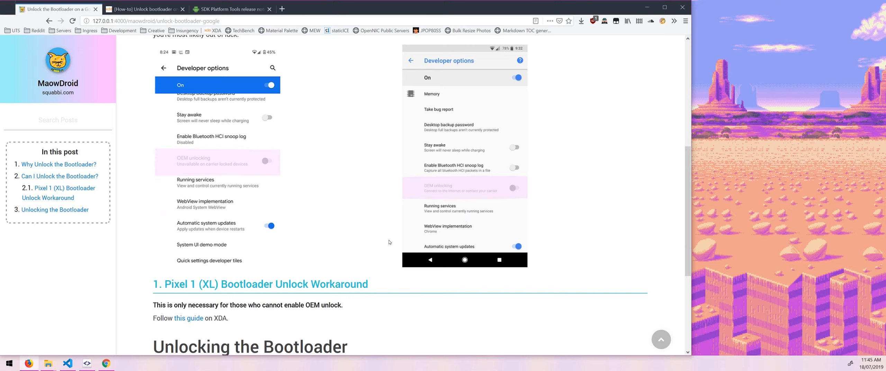
mouse_move(387, 244)
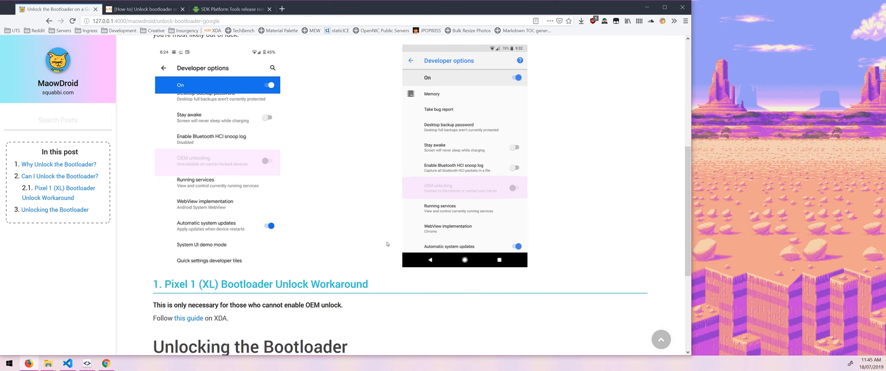
mouse_move(425, 192)
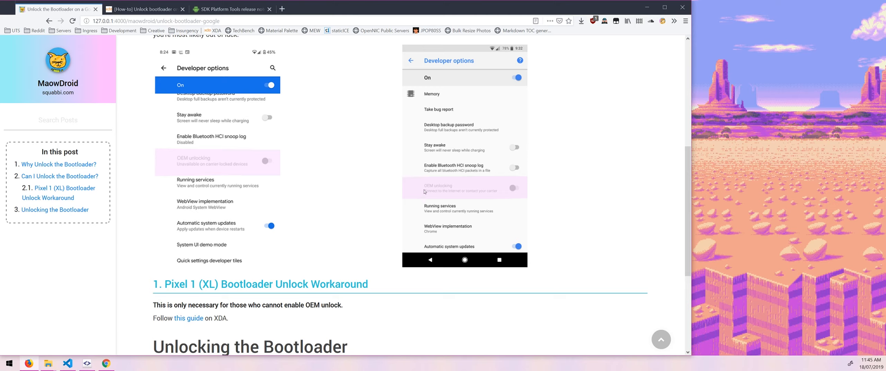
mouse_move(143, 176)
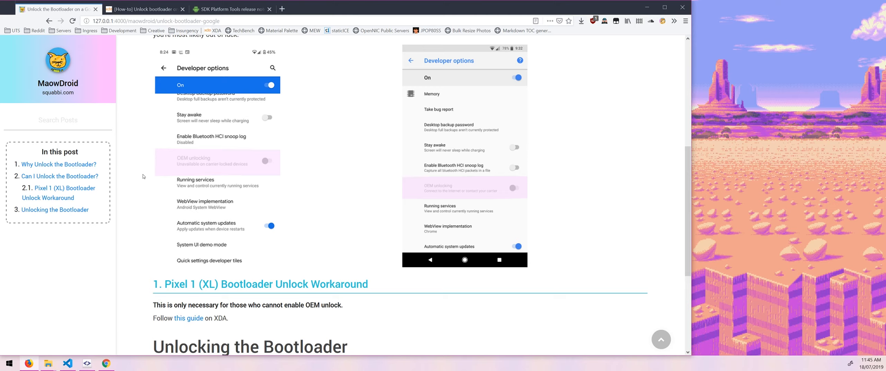
mouse_move(168, 168)
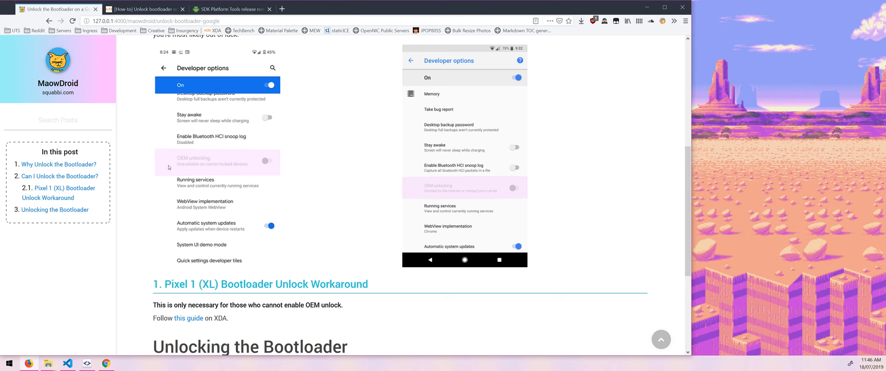
mouse_move(238, 179)
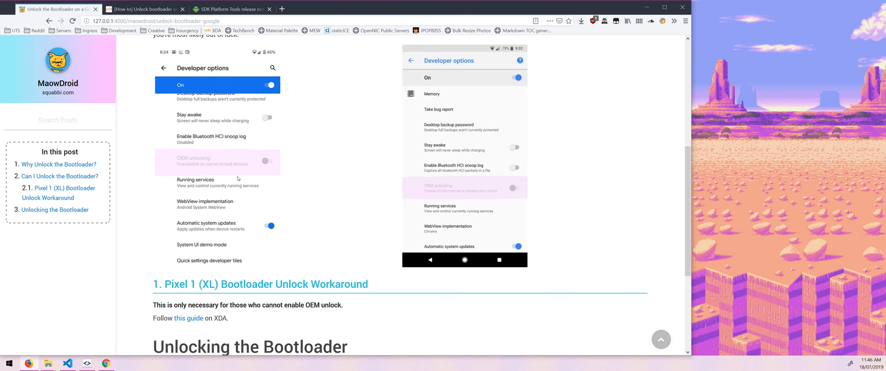
mouse_move(179, 174)
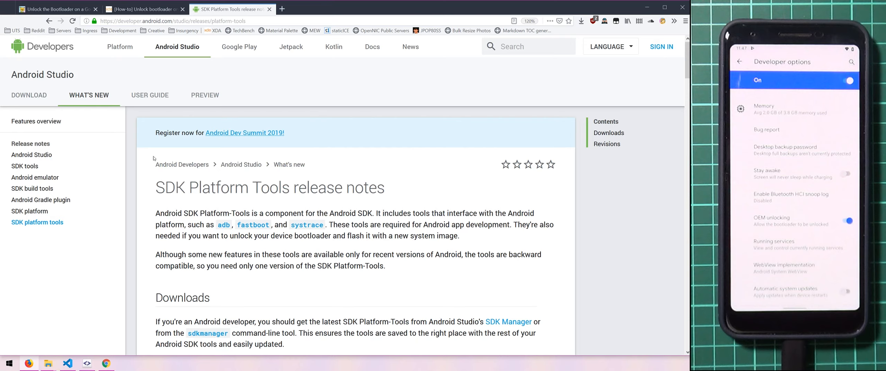
mouse_move(148, 165)
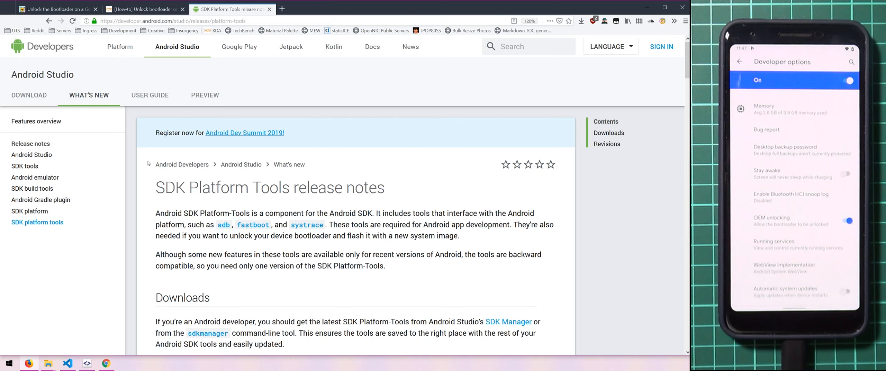
Scroll to Downloads and request 'Download SDK Platform-Tools for Windows'
scroll(down, 3)
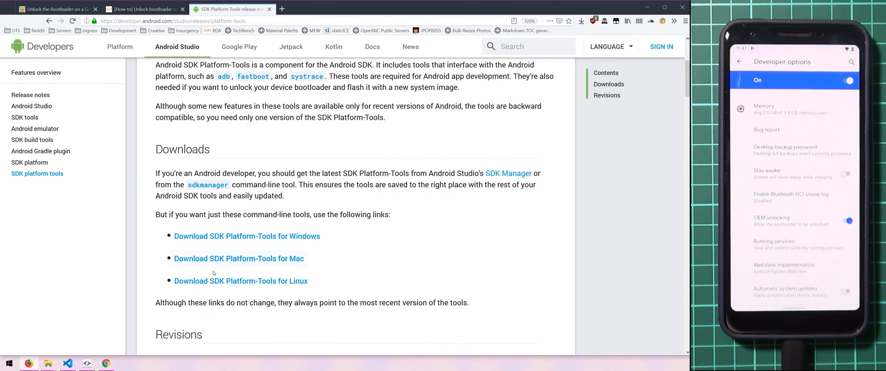
scroll(down, 3)
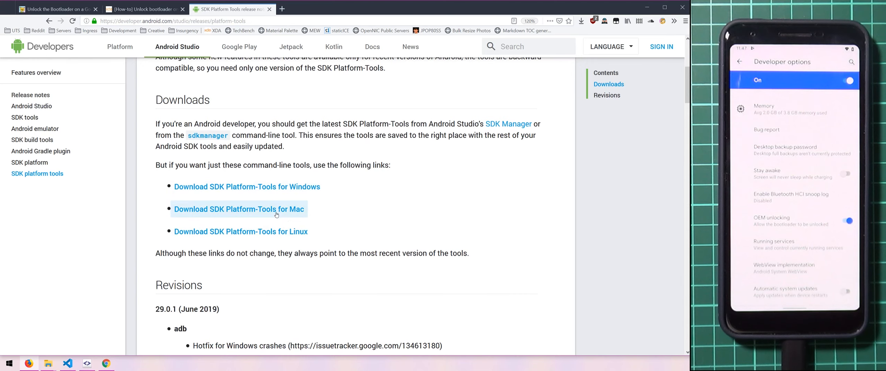
click(239, 209)
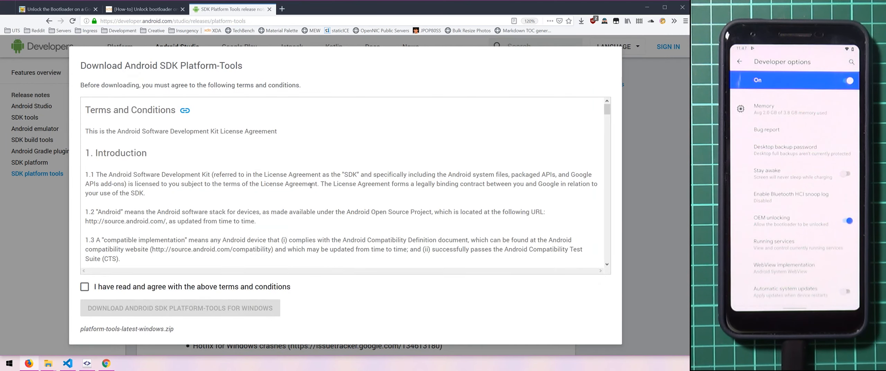
Agree to the terms and download Android SDK Platform-Tools for Windows
click(84, 287)
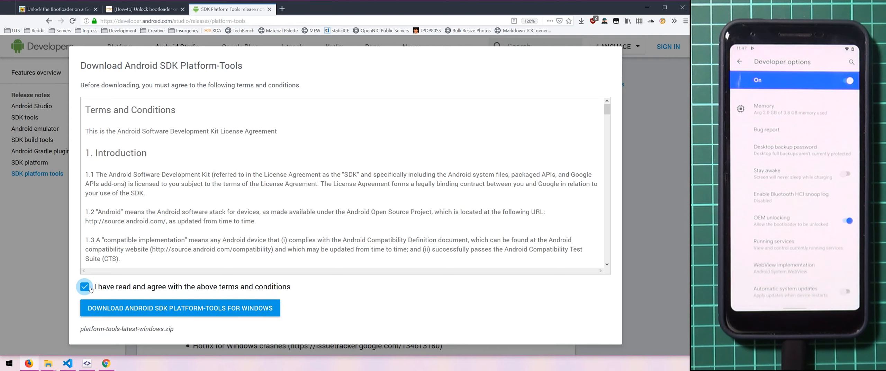
mouse_move(179, 308)
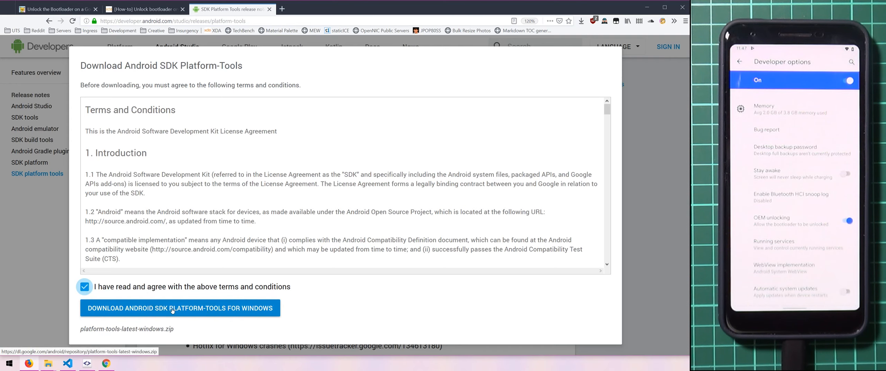
click(179, 308)
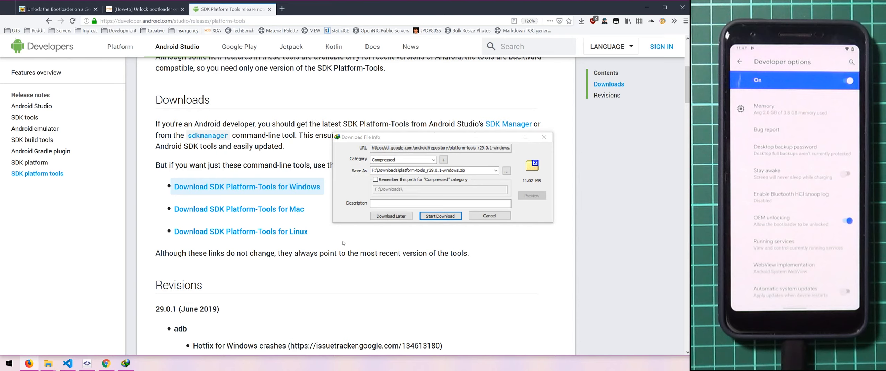
mouse_move(488, 216)
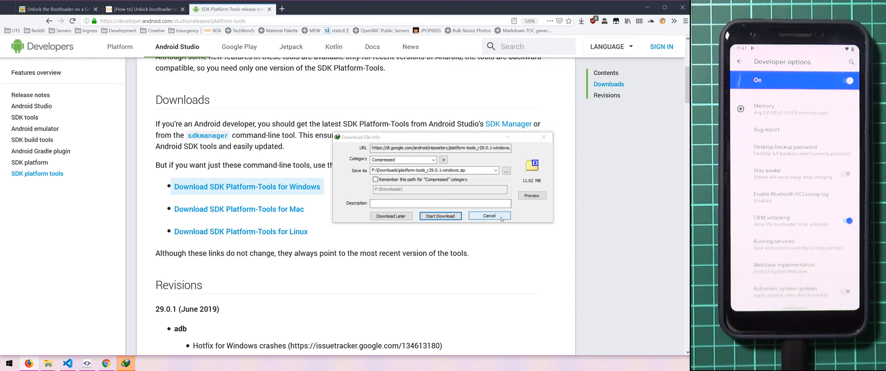
Cancel the download dialog and scroll to the 29.0.1 and 29.0.0 revision notes
click(489, 215)
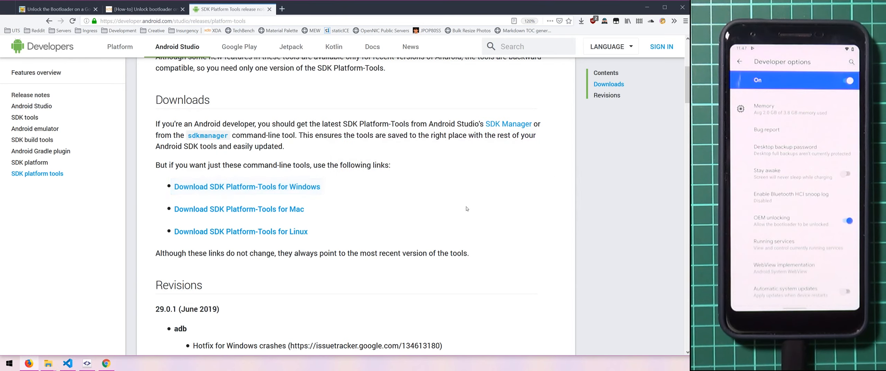
scroll(down, 3)
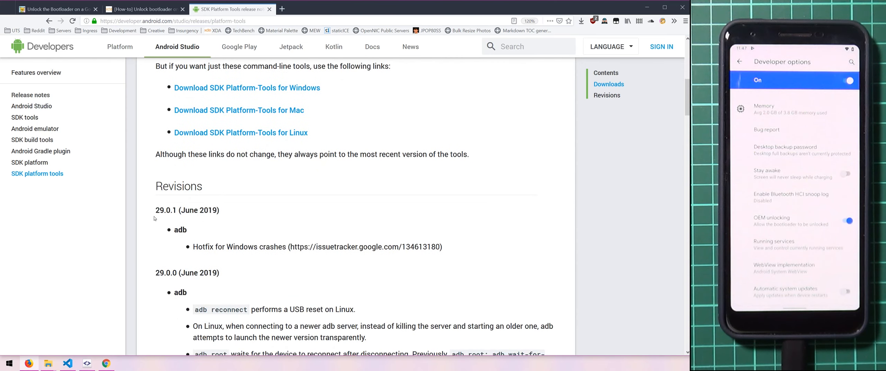
mouse_move(187, 210)
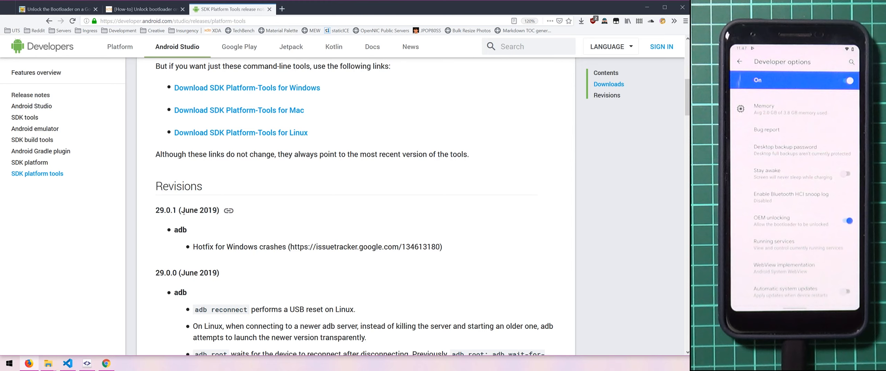
scroll(down, 3)
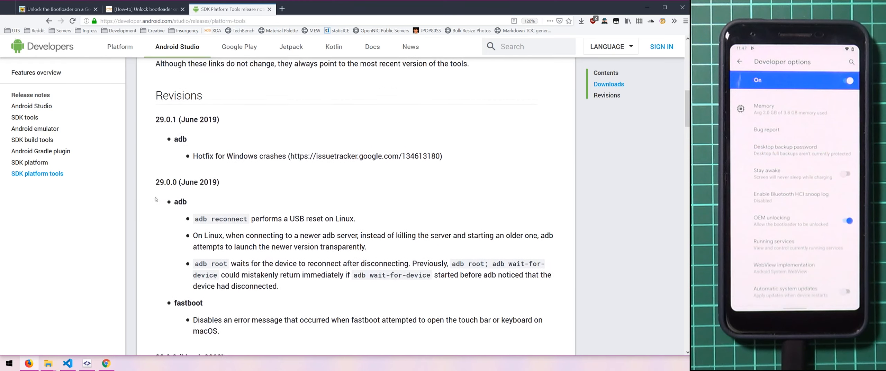
scroll(down, 3)
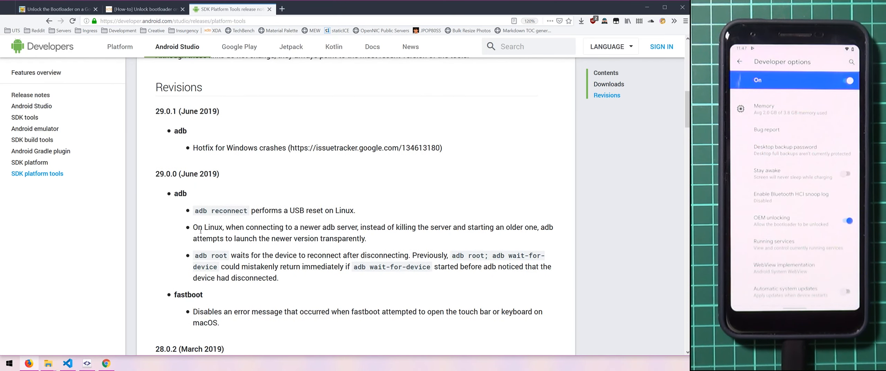
mouse_move(186, 224)
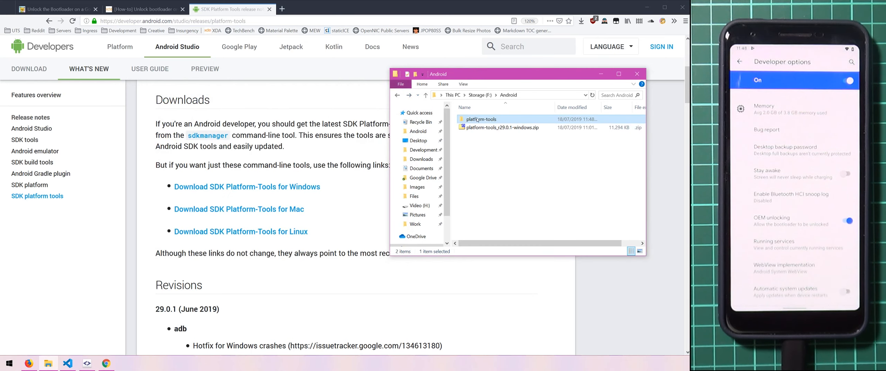
Open the platform-tools folder in Storage (F:) > Android
double_click(481, 119)
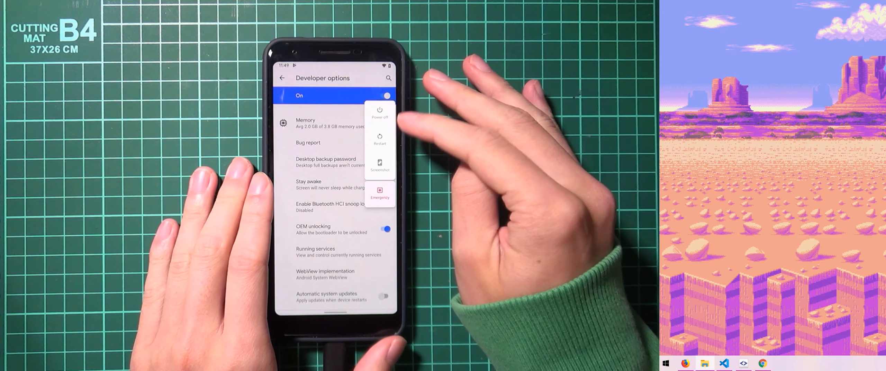
Power off the phone to boot it into Fastboot Mode
click(379, 139)
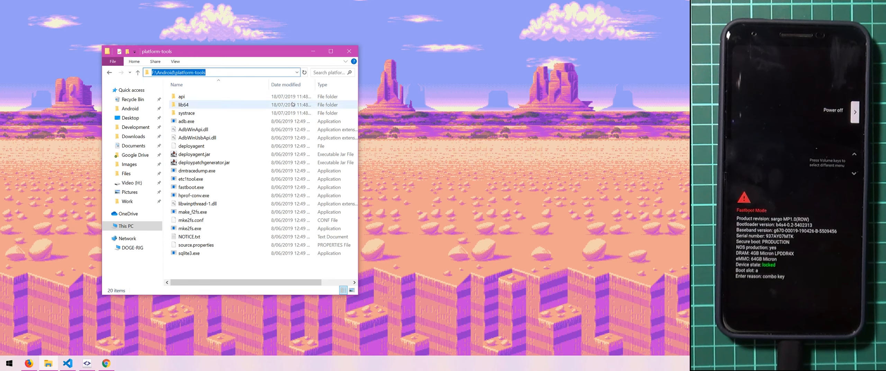
Type cmd in the platform-tools address bar to launch Command Prompt there
text(cmd)
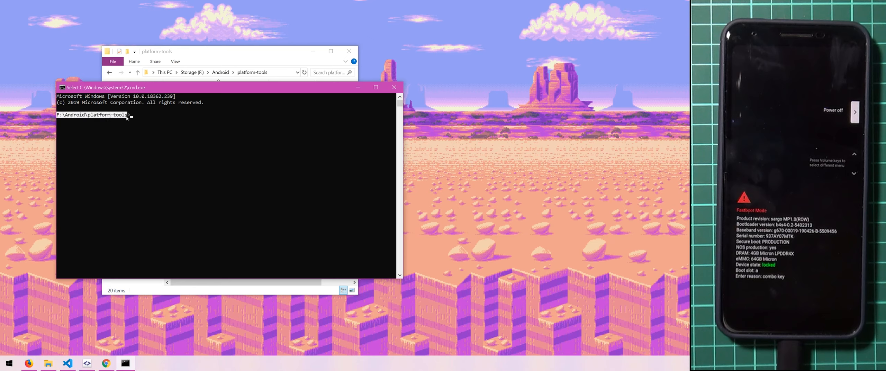
mouse_move(357, 101)
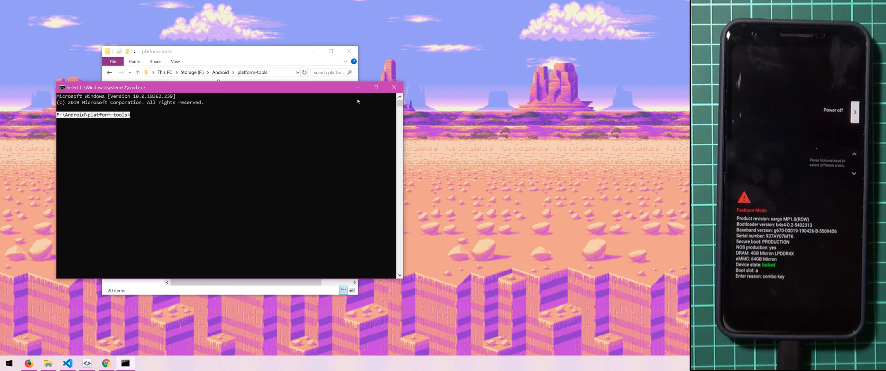
Enlarge the console and run 'fastboot devices' to list the phone's serial
click(191, 187)
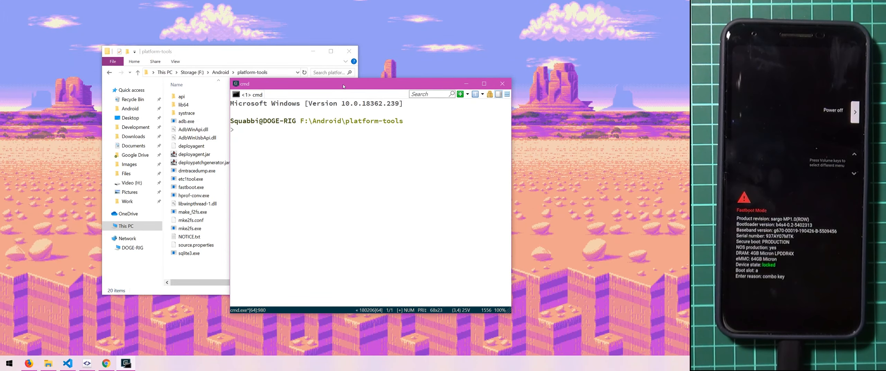
click(483, 84)
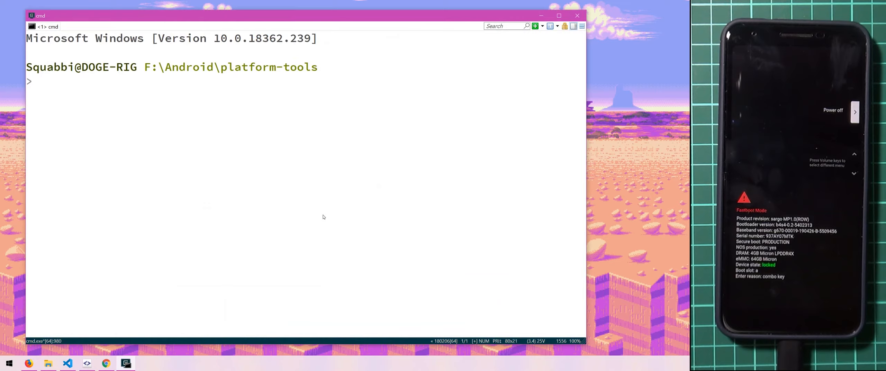
text(fastboot devices)
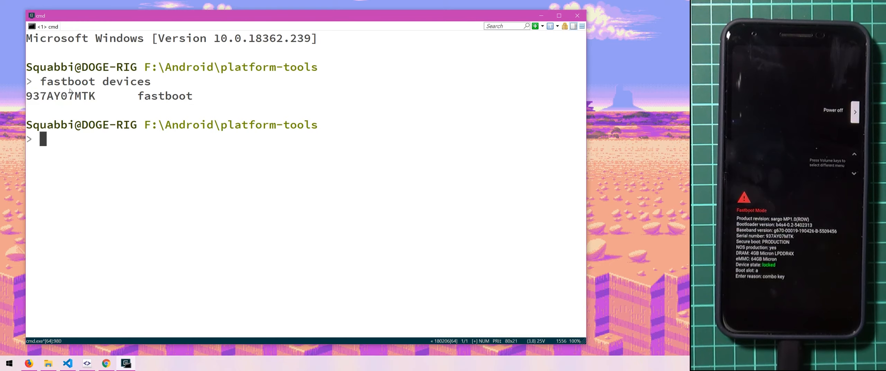
mouse_move(206, 100)
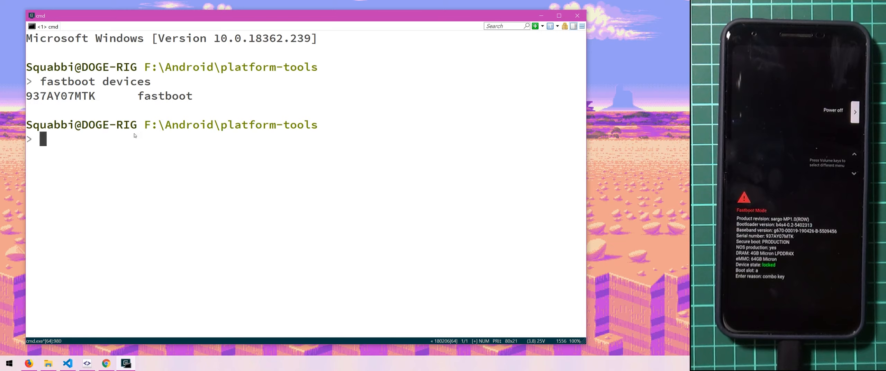
drag(27, 96, 179, 96)
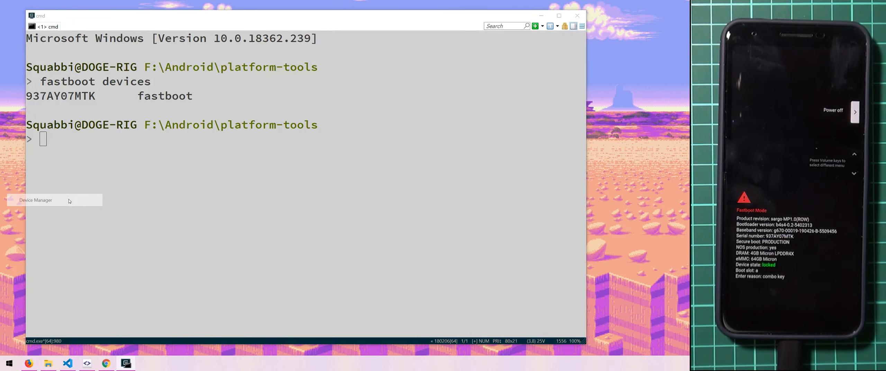
click(35, 200)
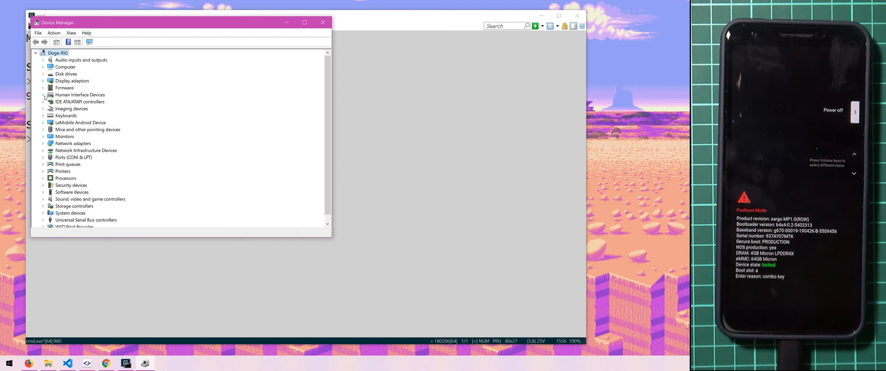
click(43, 122)
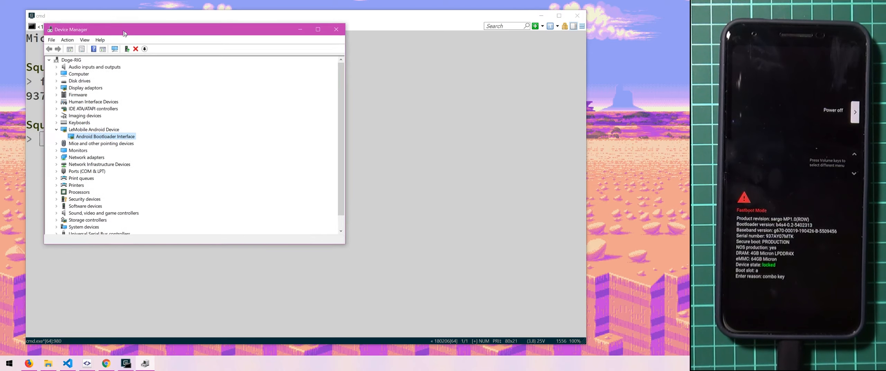
right_click(130, 157)
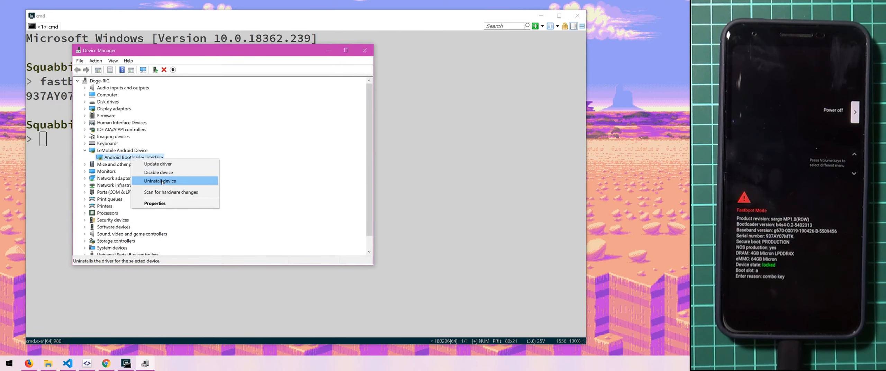
mouse_move(160, 182)
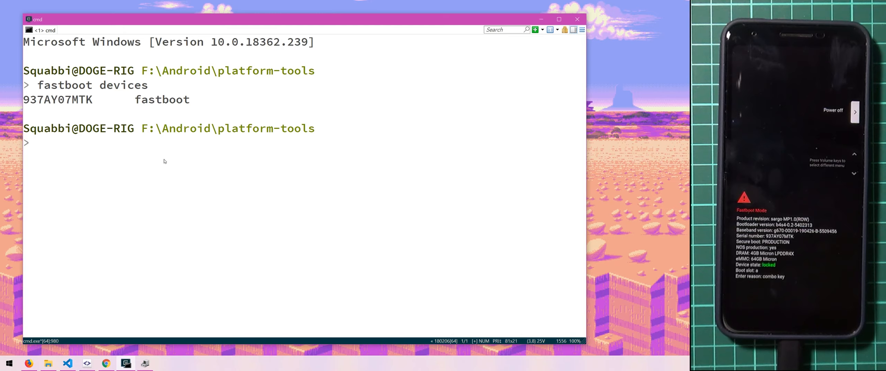
Run 'fastboot --version' to show version 29.0.1-5644136 and fastboot.exe's platform-tools path
text(fastboot)
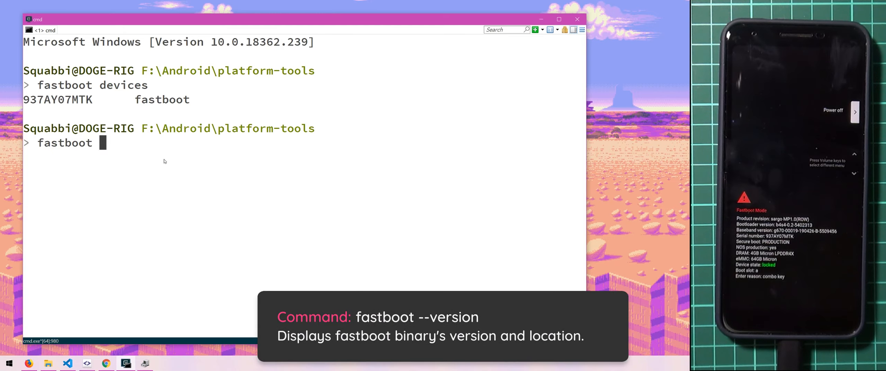
text(--verson)
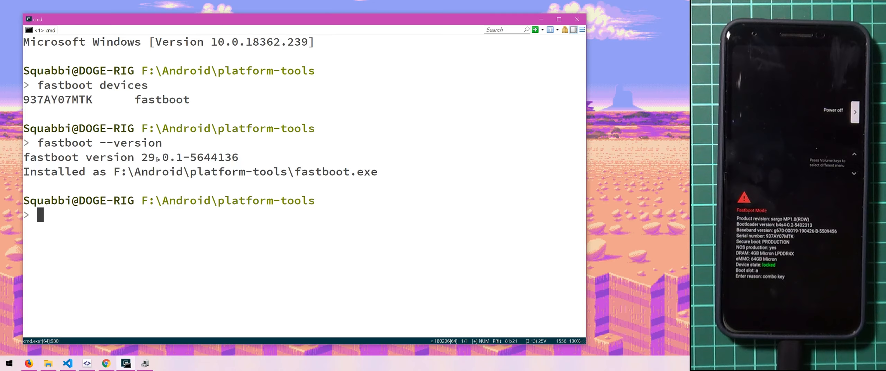
drag(141, 157, 238, 157)
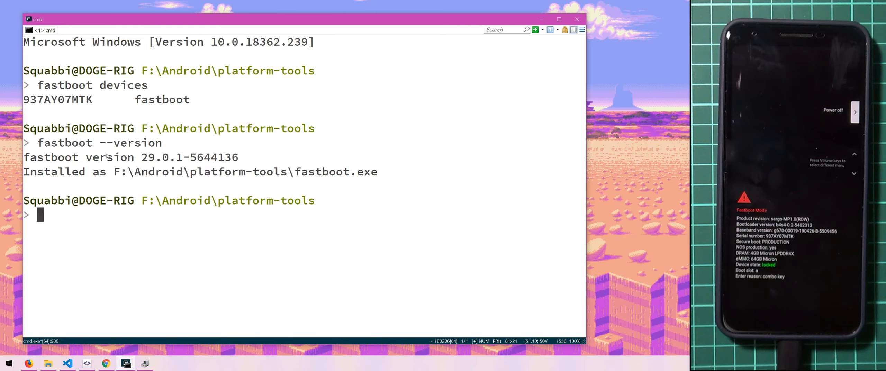
mouse_move(100, 237)
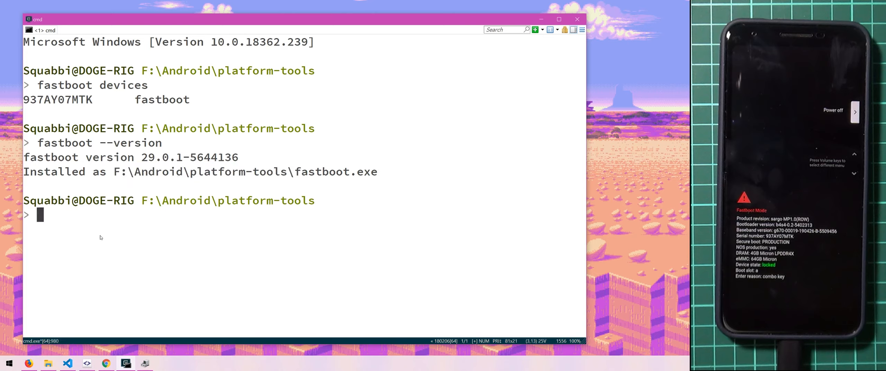
mouse_move(118, 212)
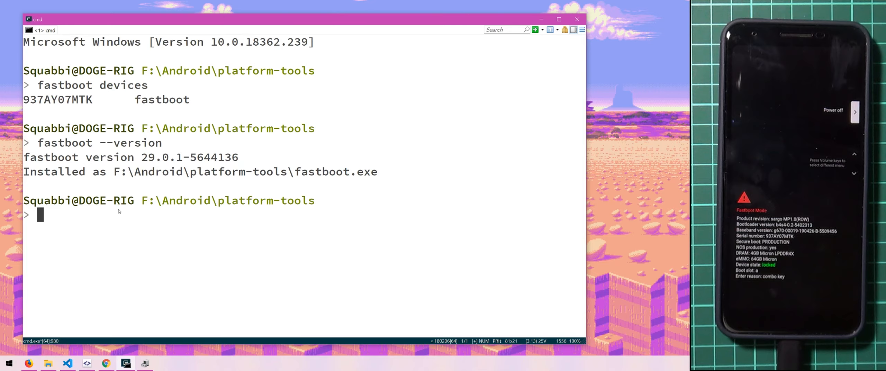
mouse_move(161, 166)
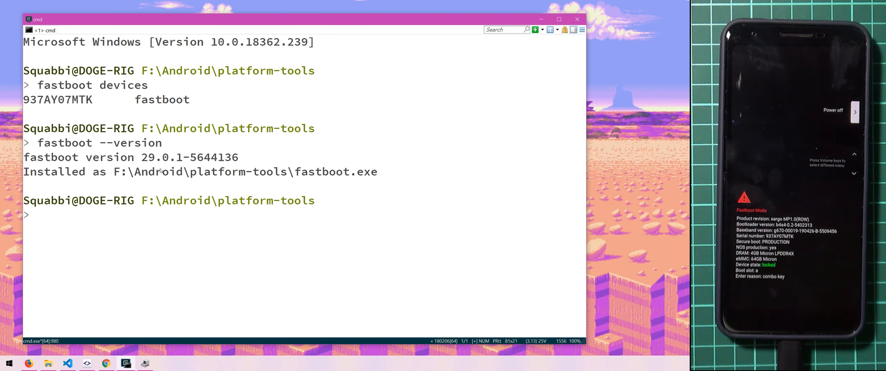
mouse_move(269, 180)
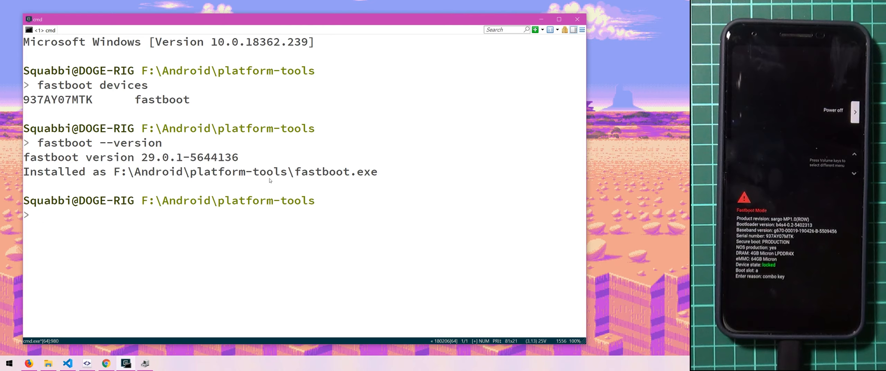
Run 'fastboot flashing unlock' so it finishes OKAY and the bootloader reads unlocked
text(fastboot)
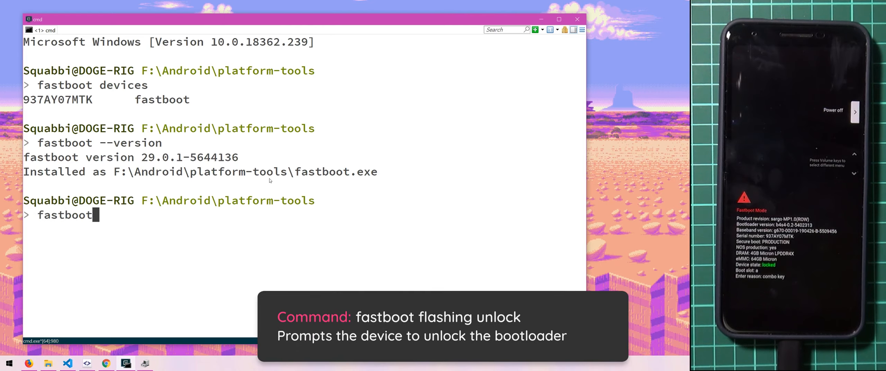
text(flashing unlock)
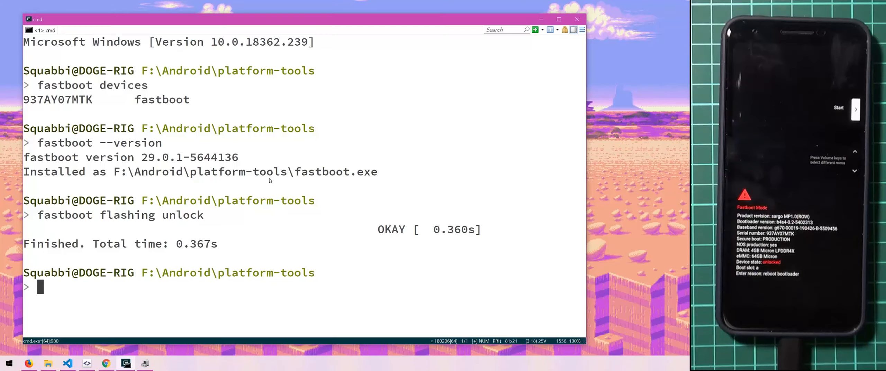
text(fastboot)
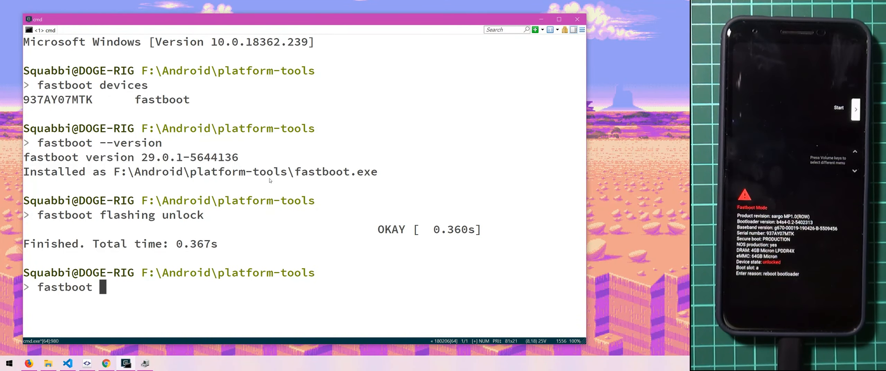
Run 'fastboot reboot' and let the phone boot to the 'Hi there' setup screen
text(reboot)
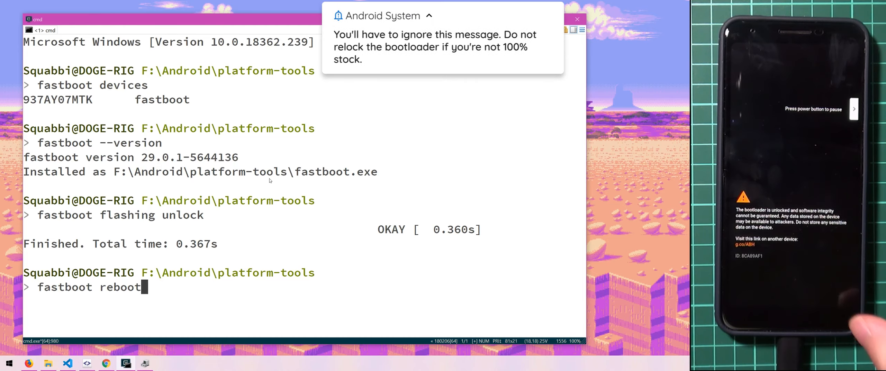
key(Return)
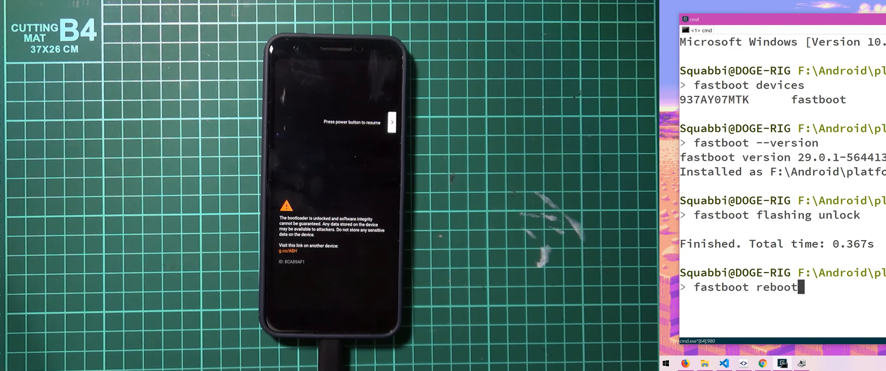
key(Return)
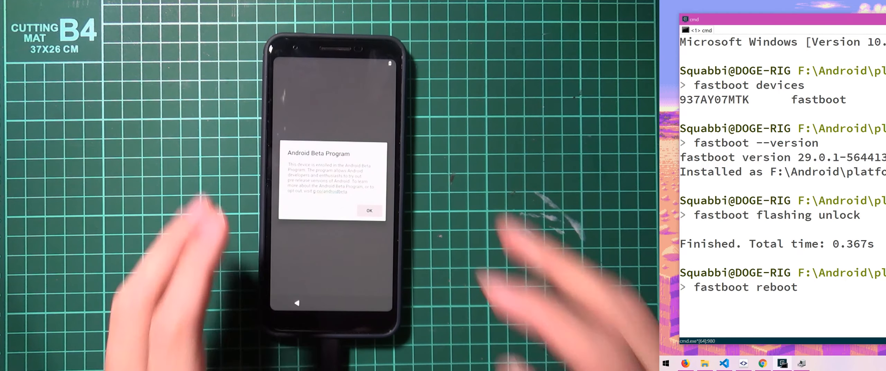
click(369, 210)
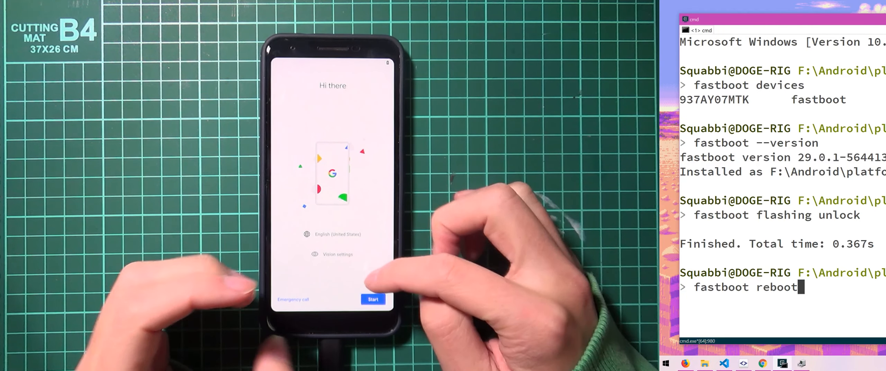
click(373, 299)
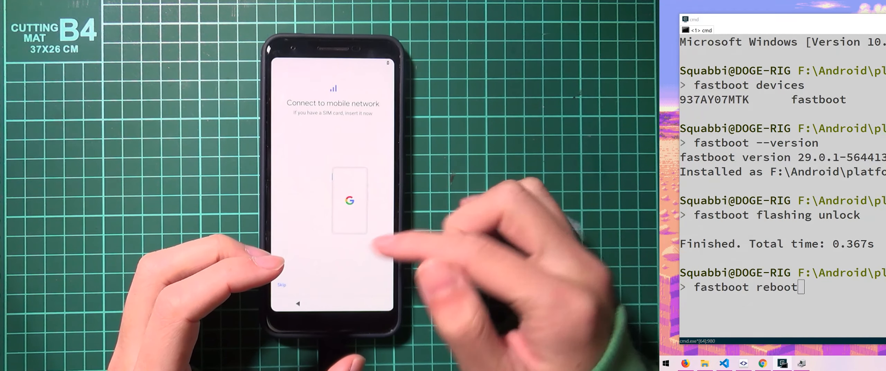